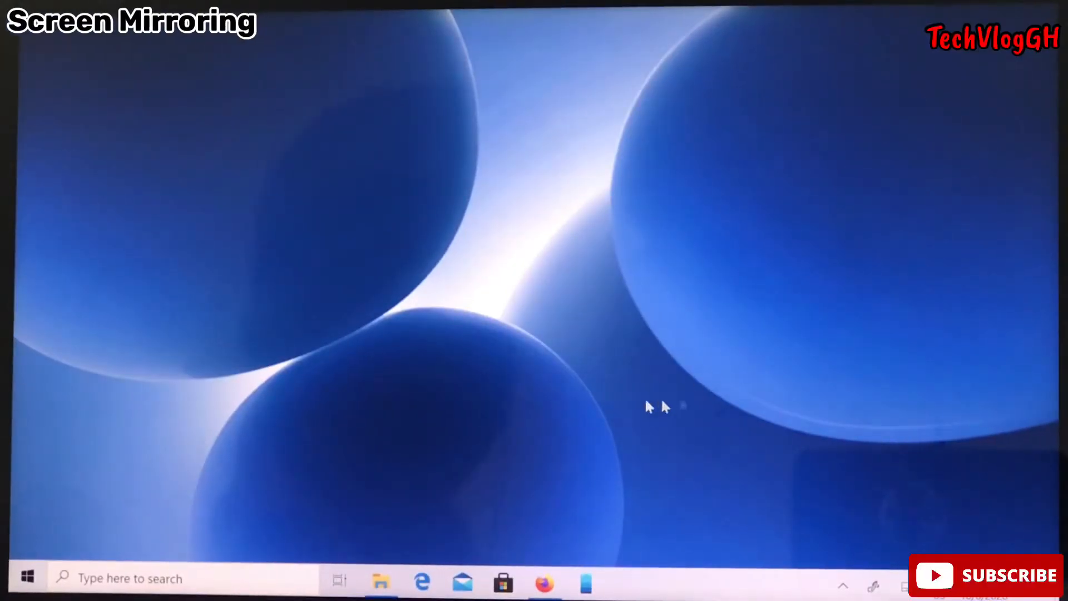
mouse_move(208, 524)
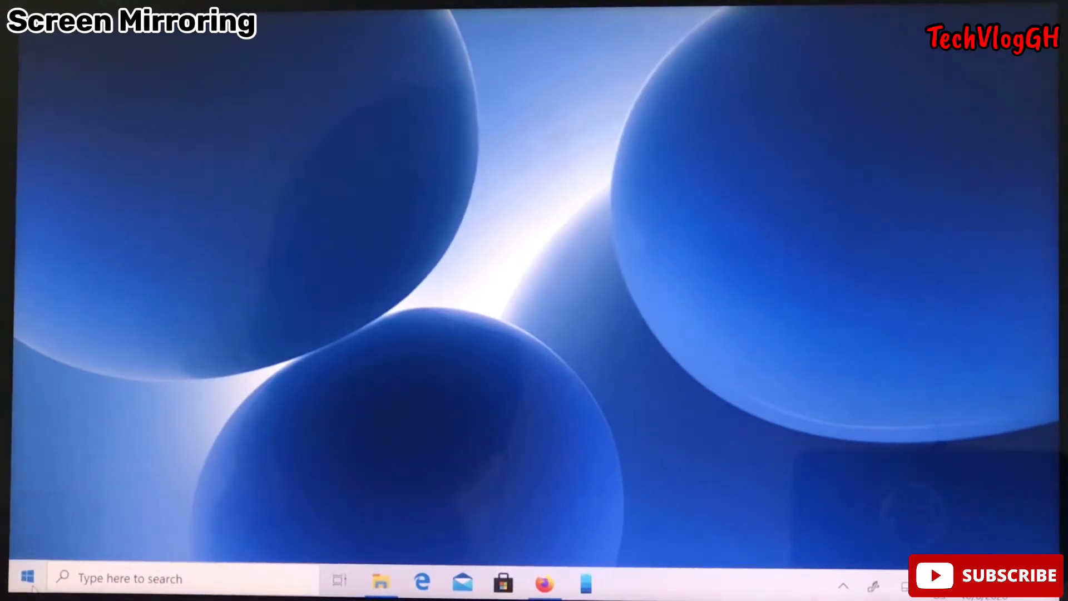
Launch the Windows Settings app from the Start menu.
left_click(27, 579)
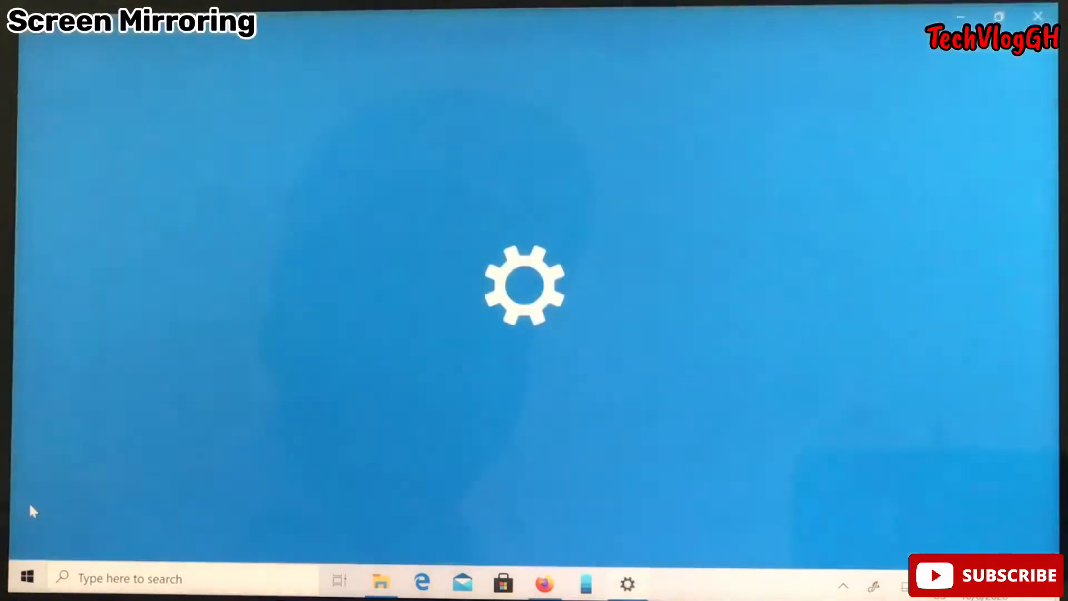
Enter the System category so its Display page is shown.
left_click(627, 584)
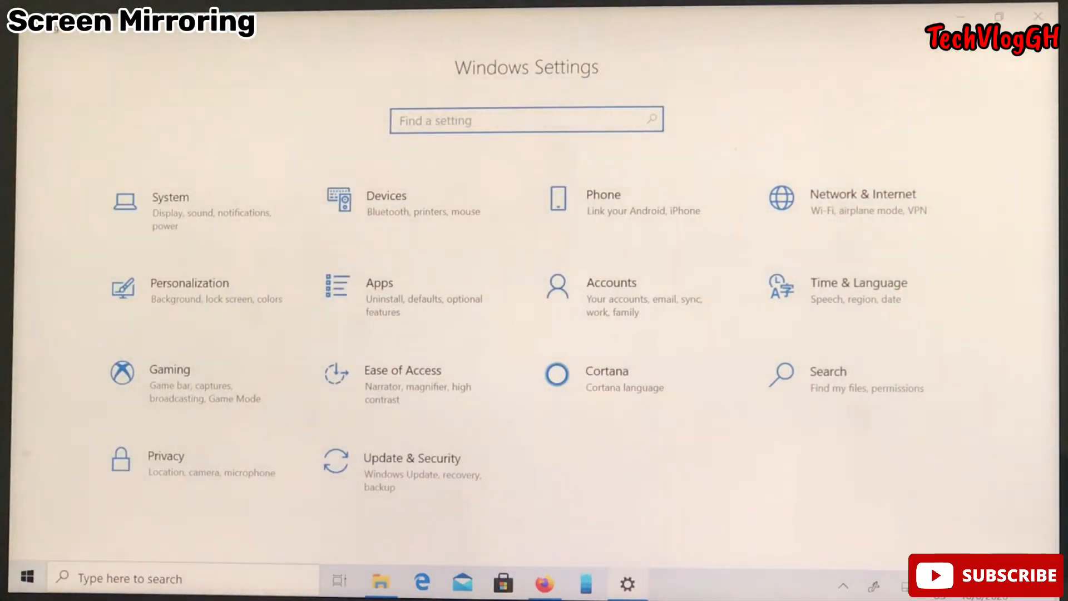
mouse_move(198, 210)
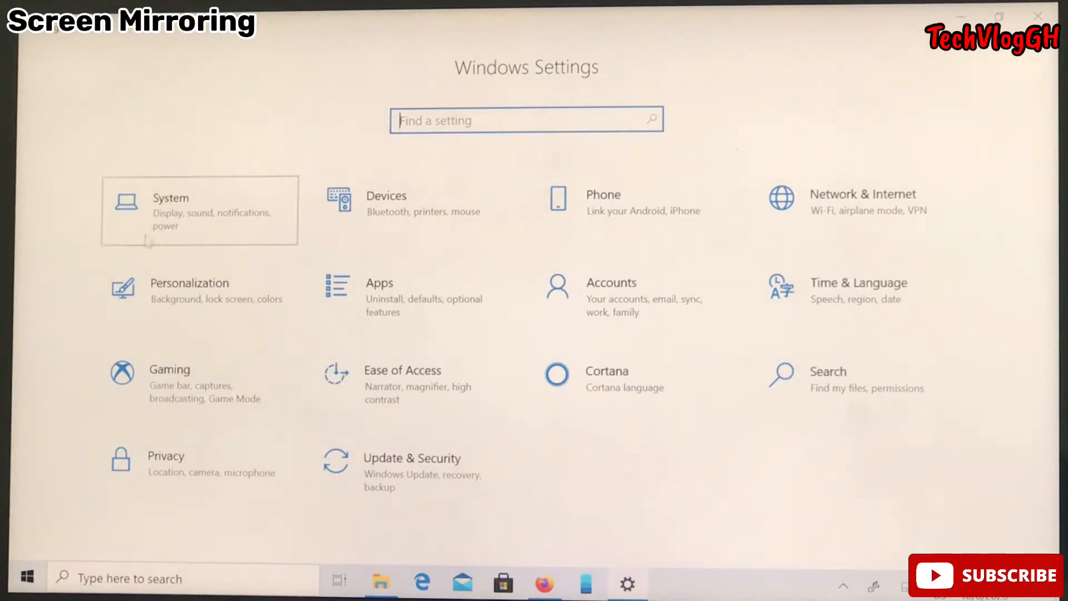
left_click(172, 199)
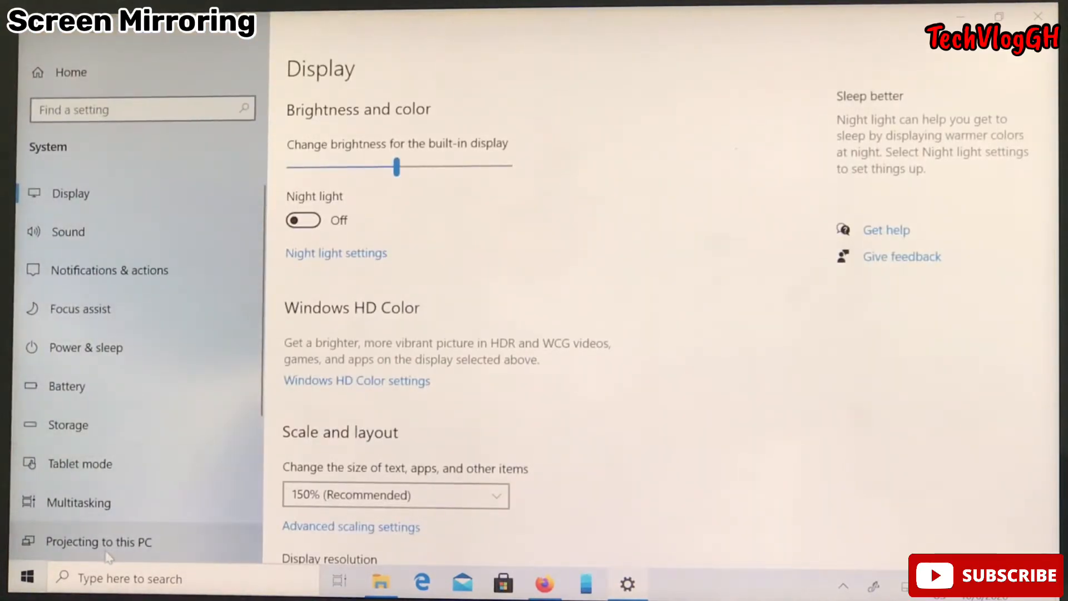
mouse_move(106, 559)
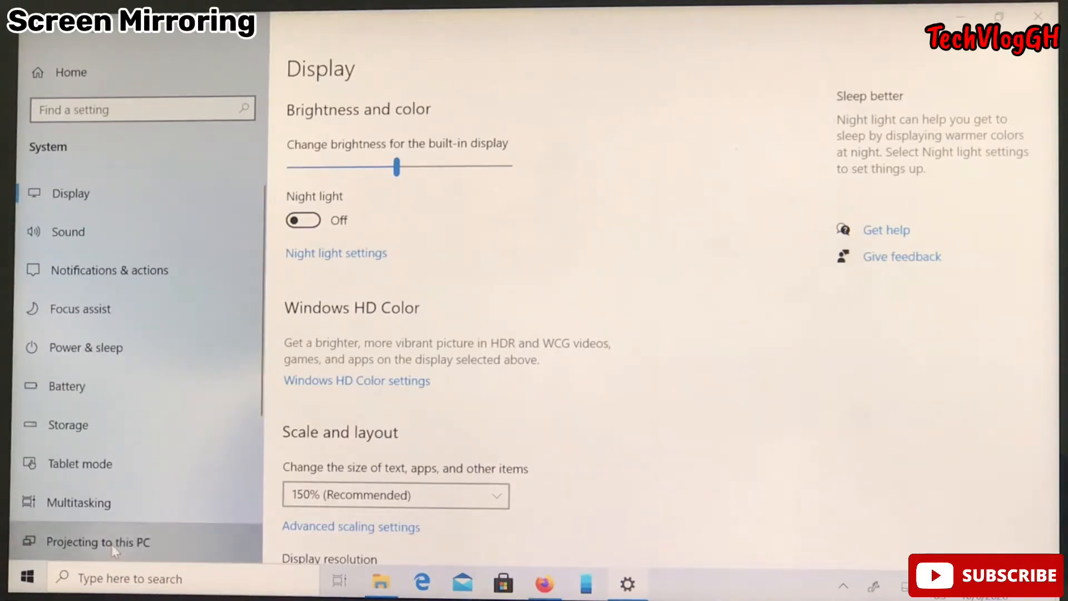
left_click(98, 542)
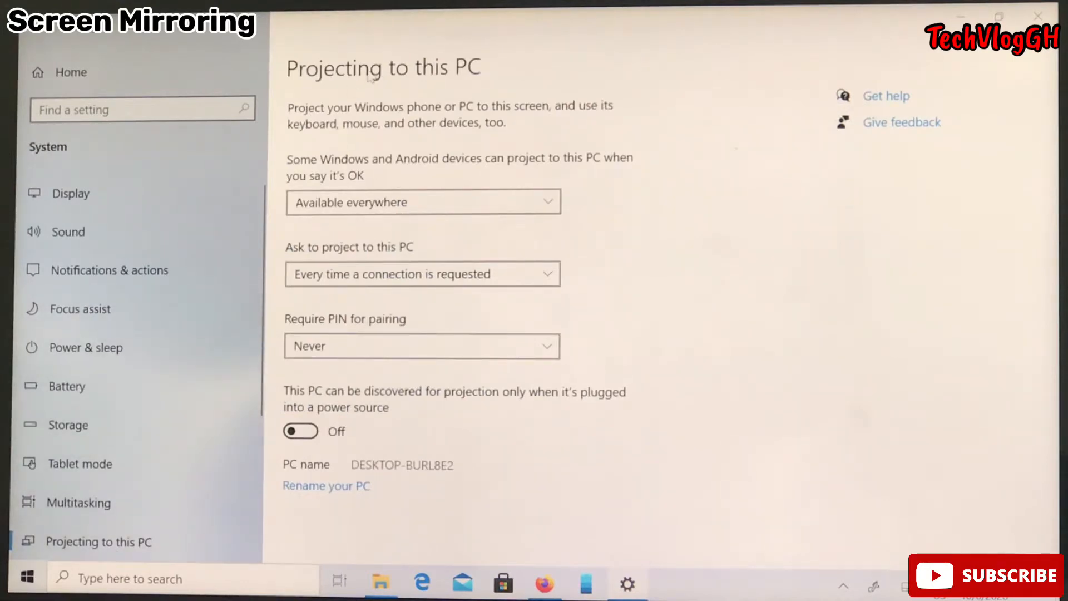
mouse_move(307, 143)
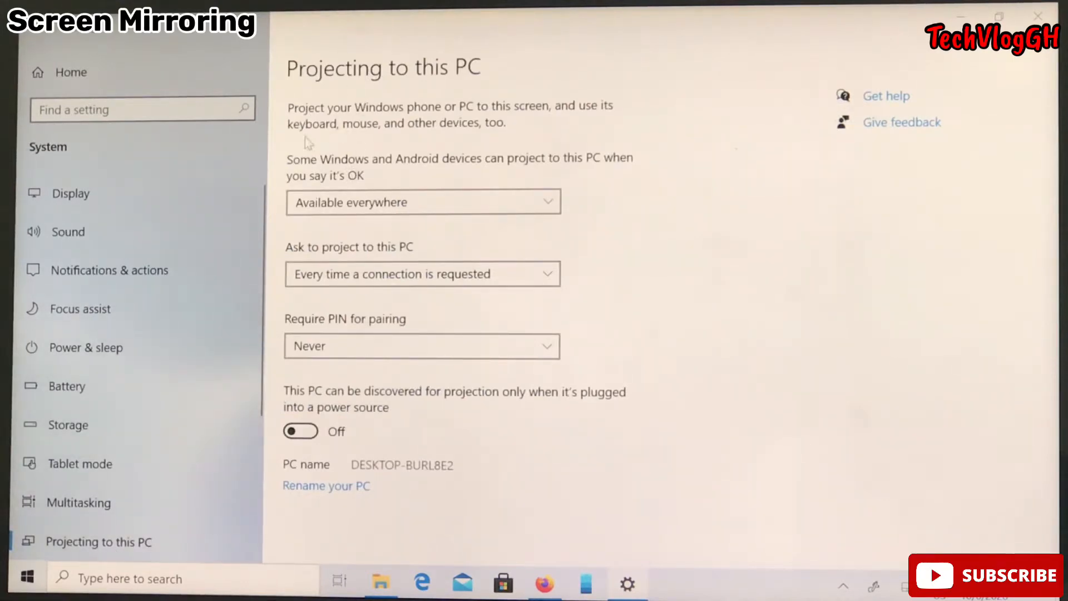
mouse_move(433, 112)
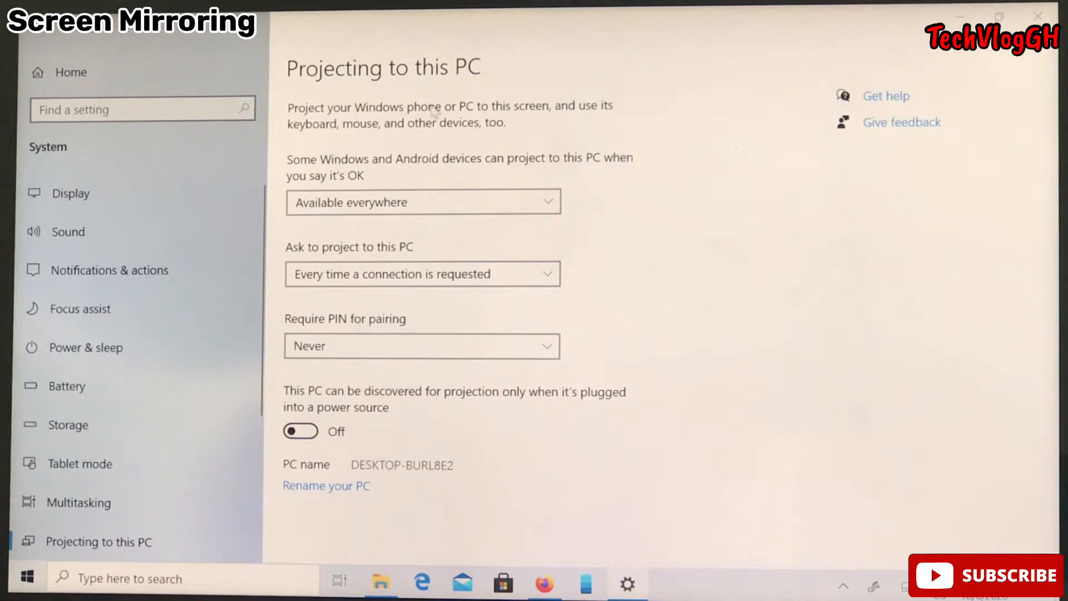
mouse_move(539, 106)
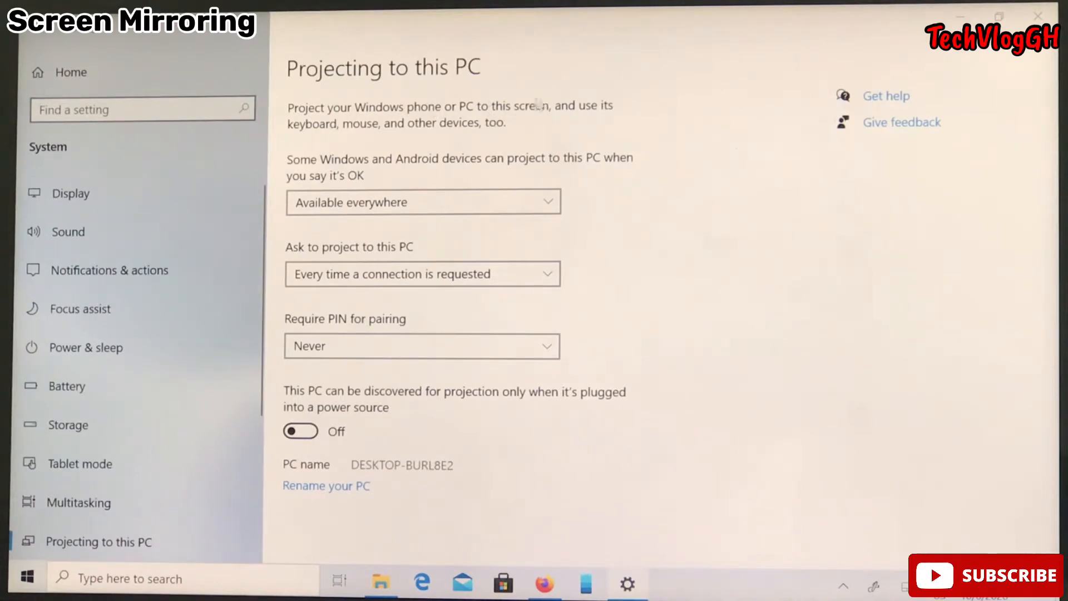
mouse_move(374, 183)
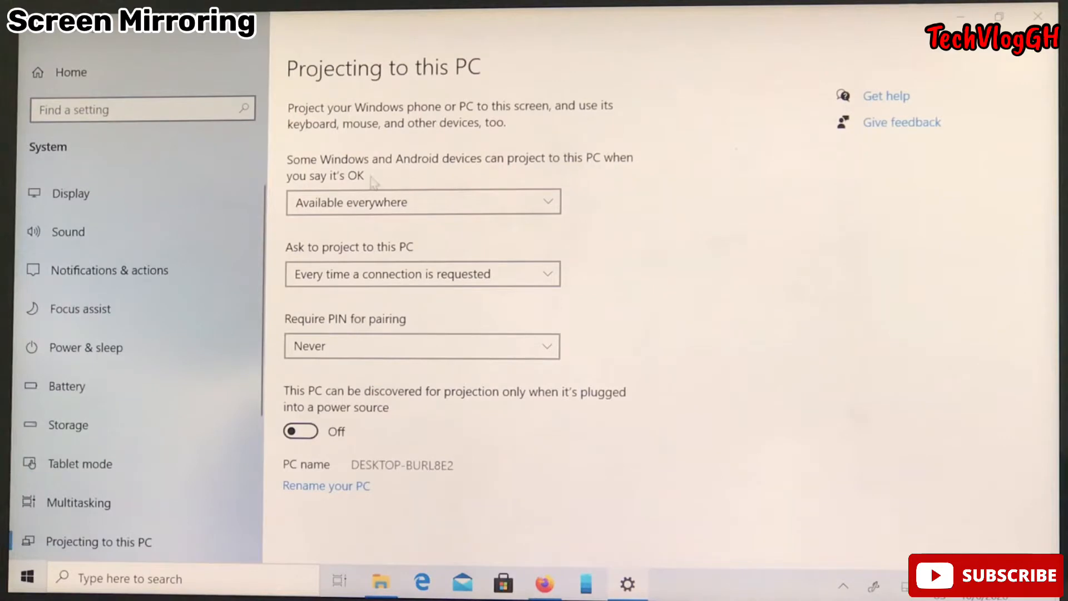
mouse_move(377, 154)
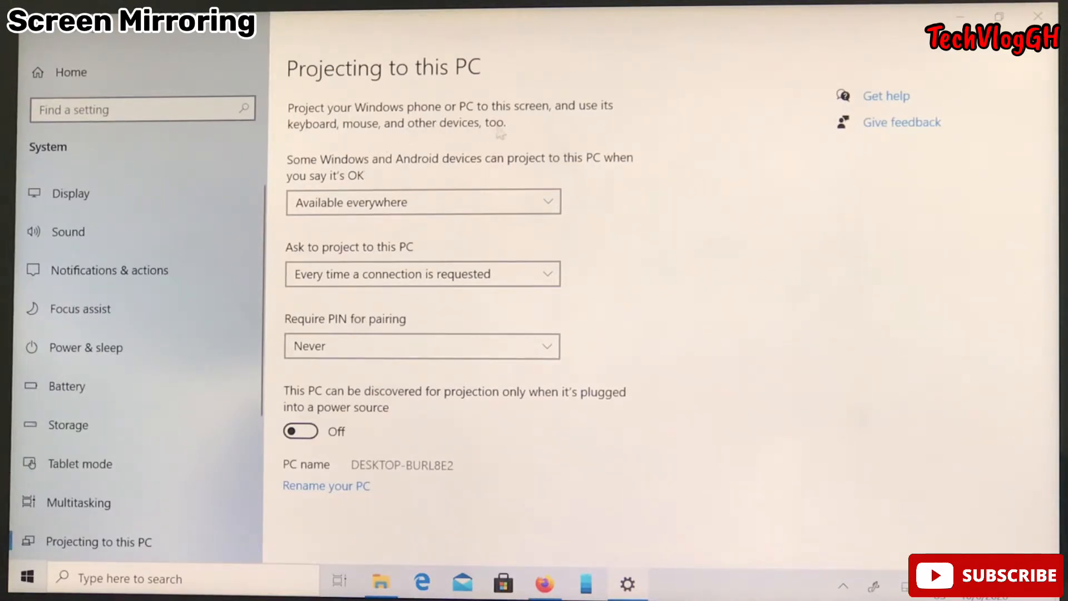
mouse_move(383, 171)
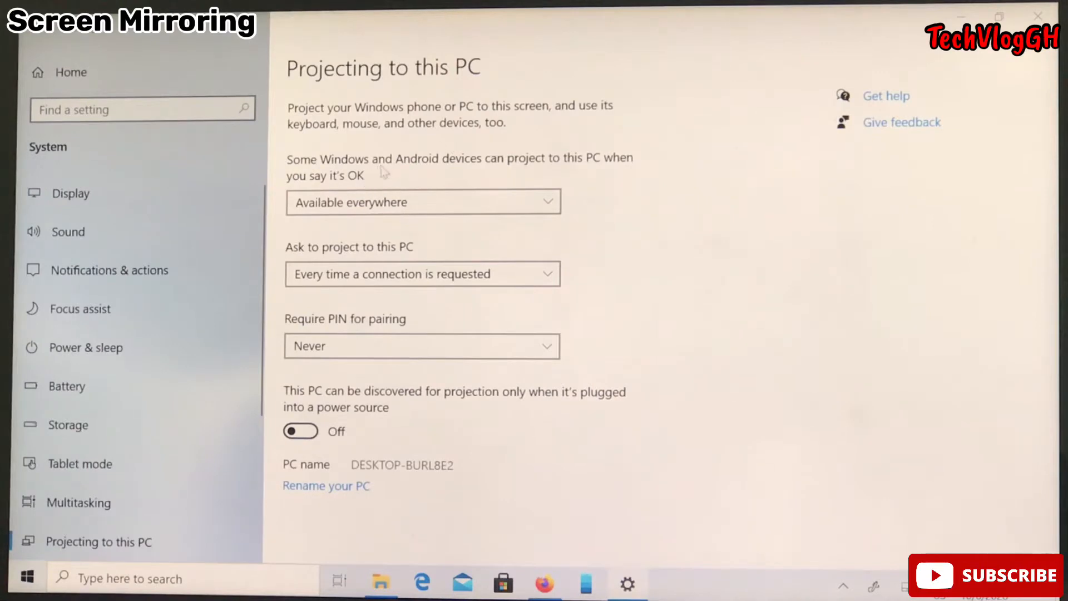
mouse_move(494, 164)
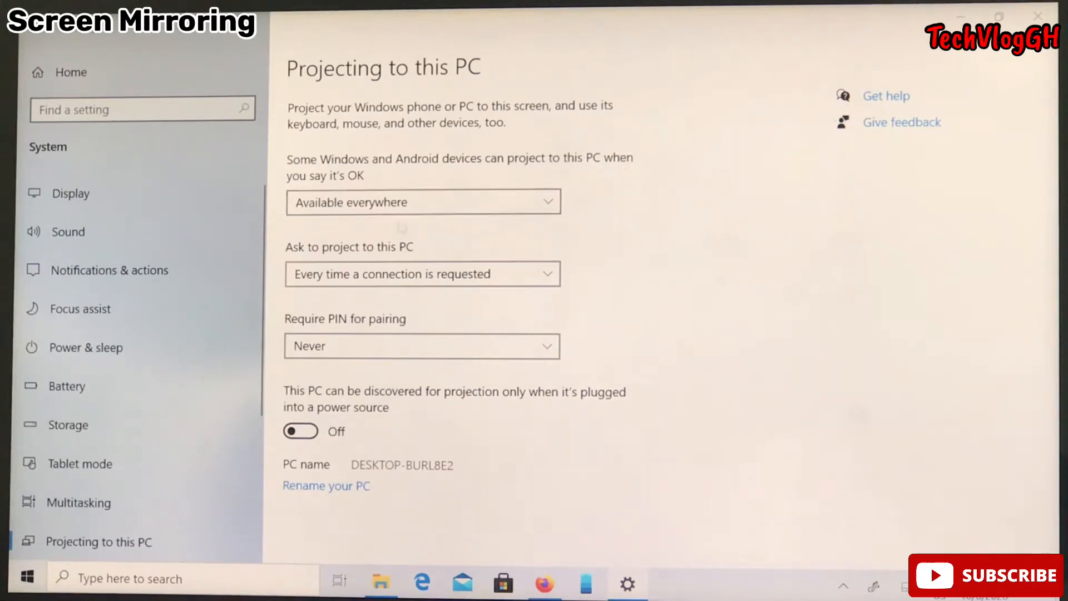
mouse_move(366, 186)
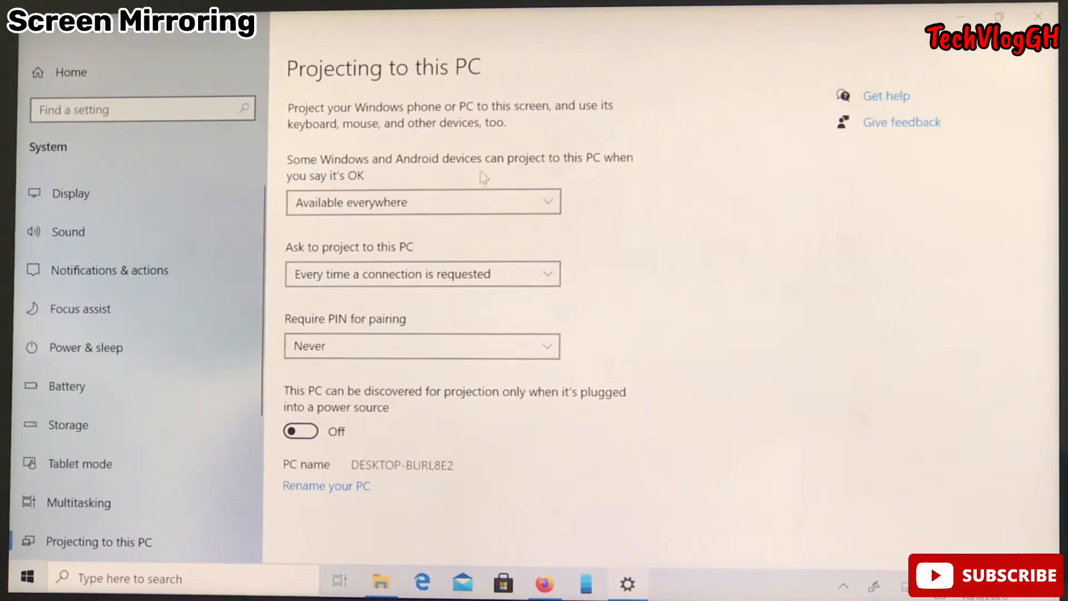
mouse_move(431, 310)
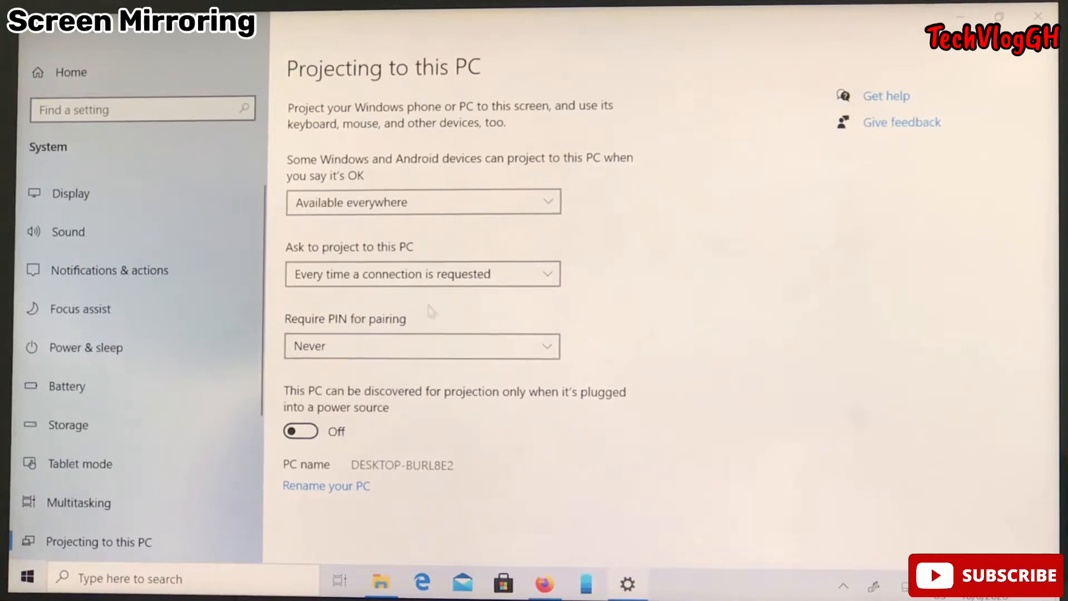
mouse_move(463, 302)
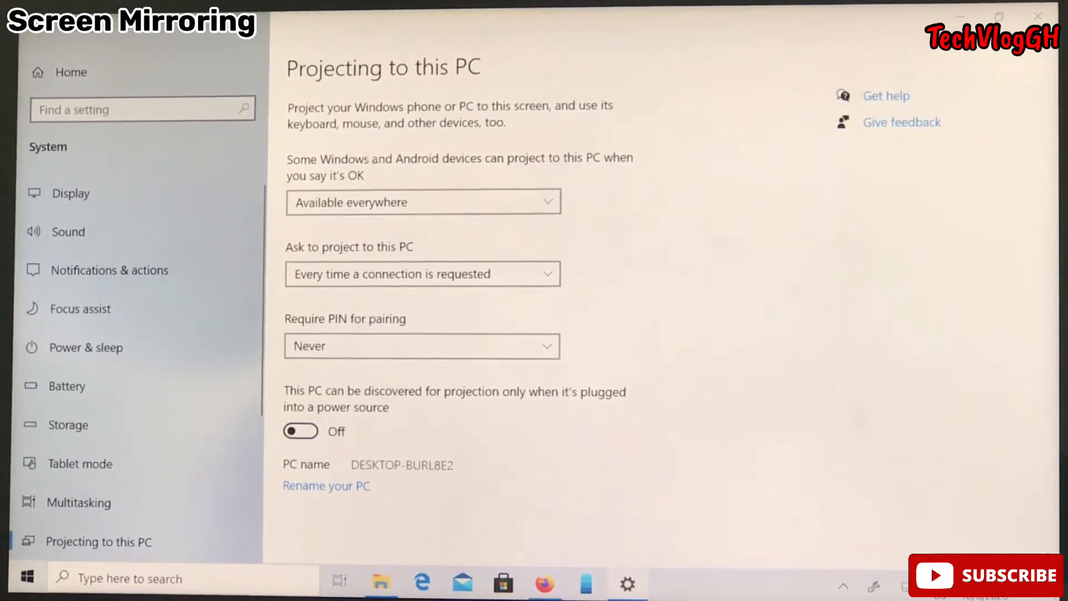
mouse_move(383, 145)
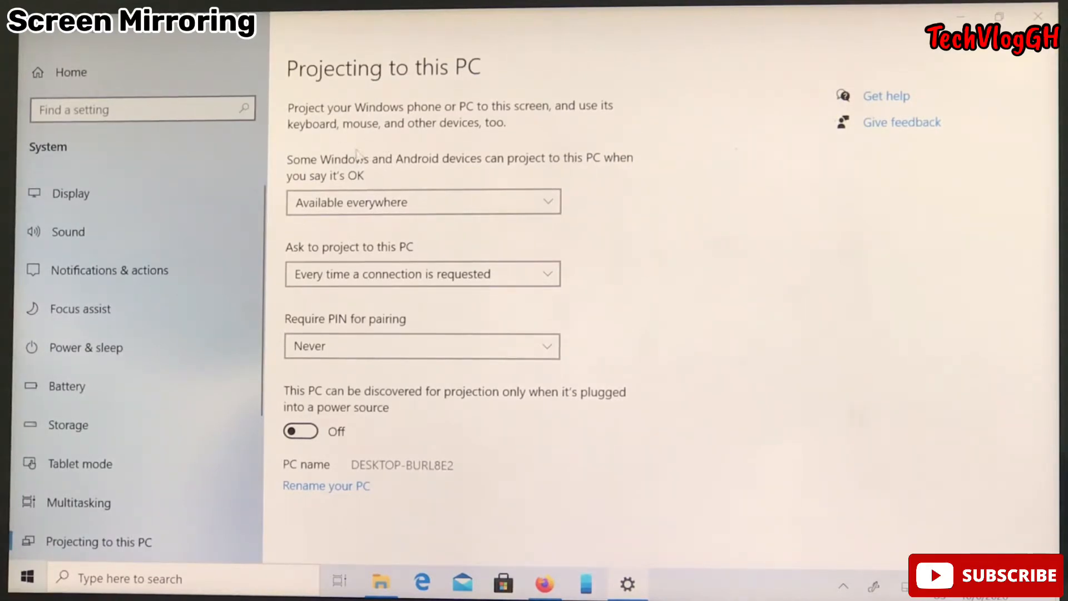
mouse_move(419, 160)
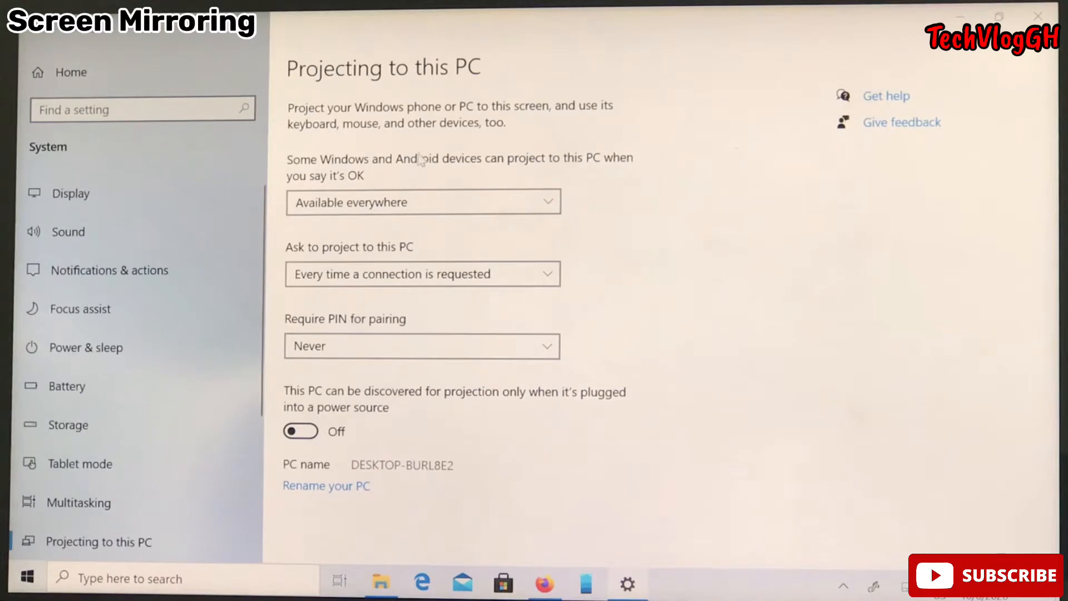
mouse_move(408, 144)
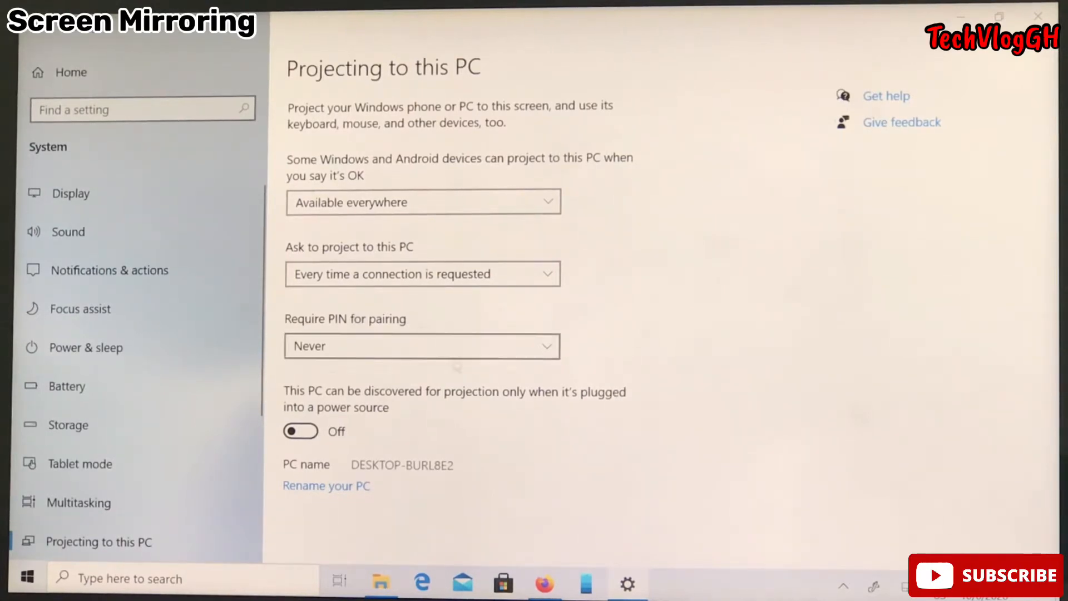
mouse_move(453, 372)
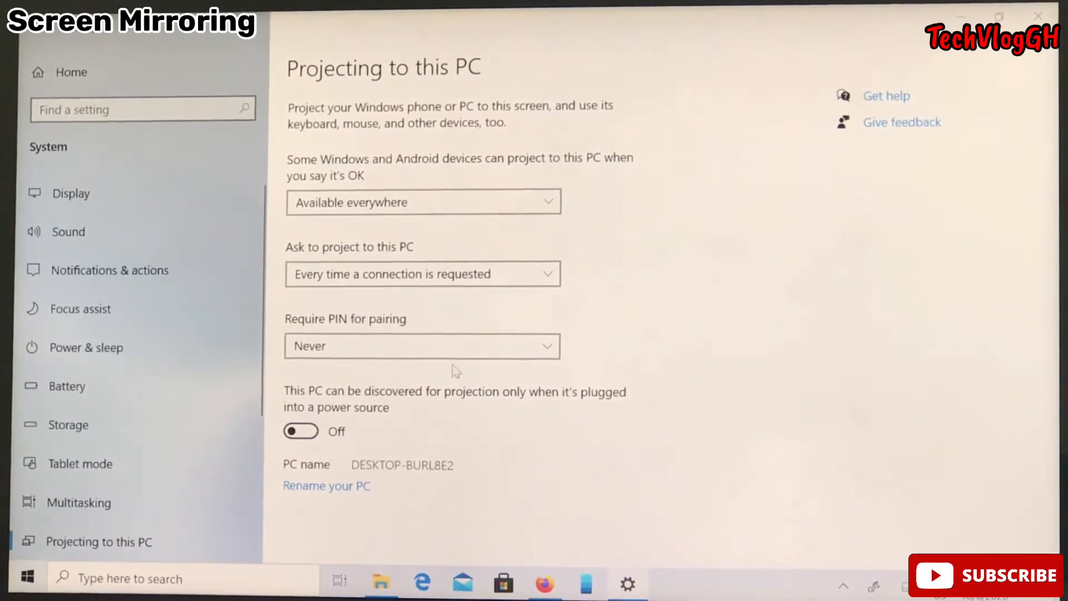
mouse_move(329, 215)
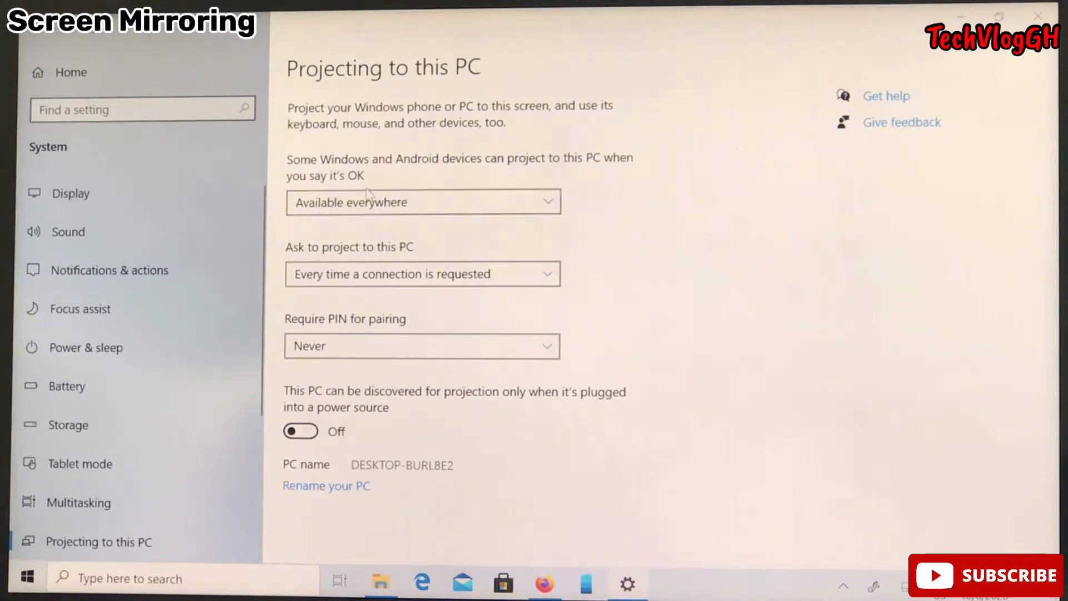
left_click(422, 201)
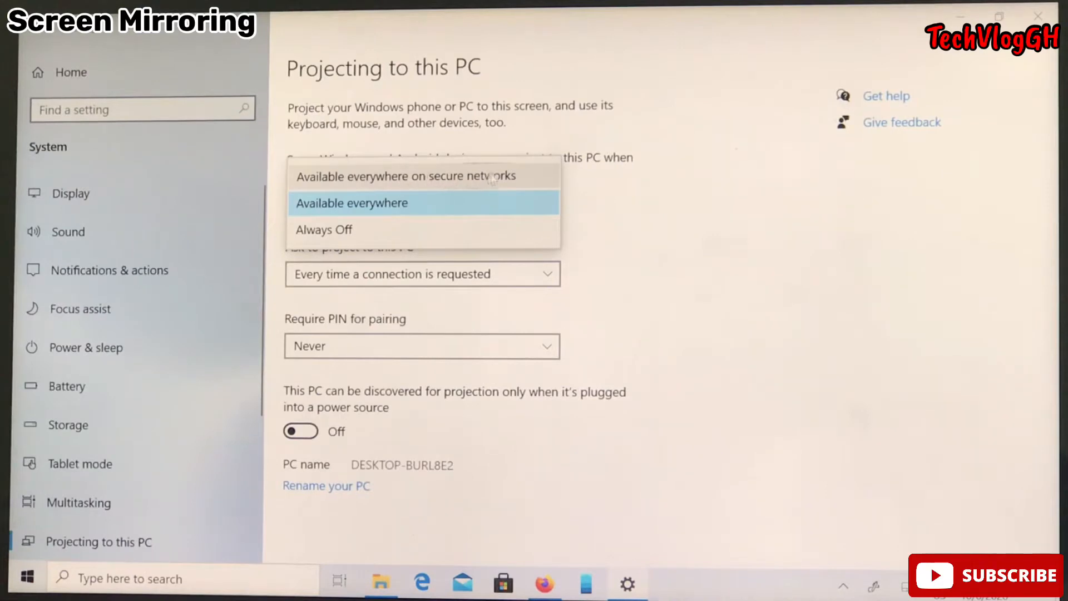
mouse_move(332, 217)
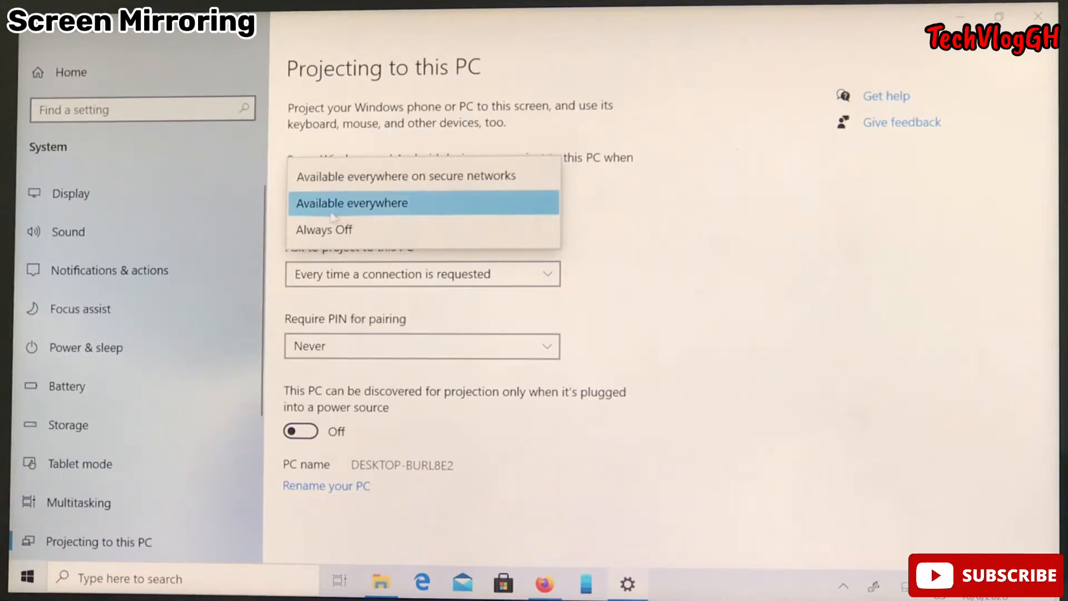
mouse_move(456, 204)
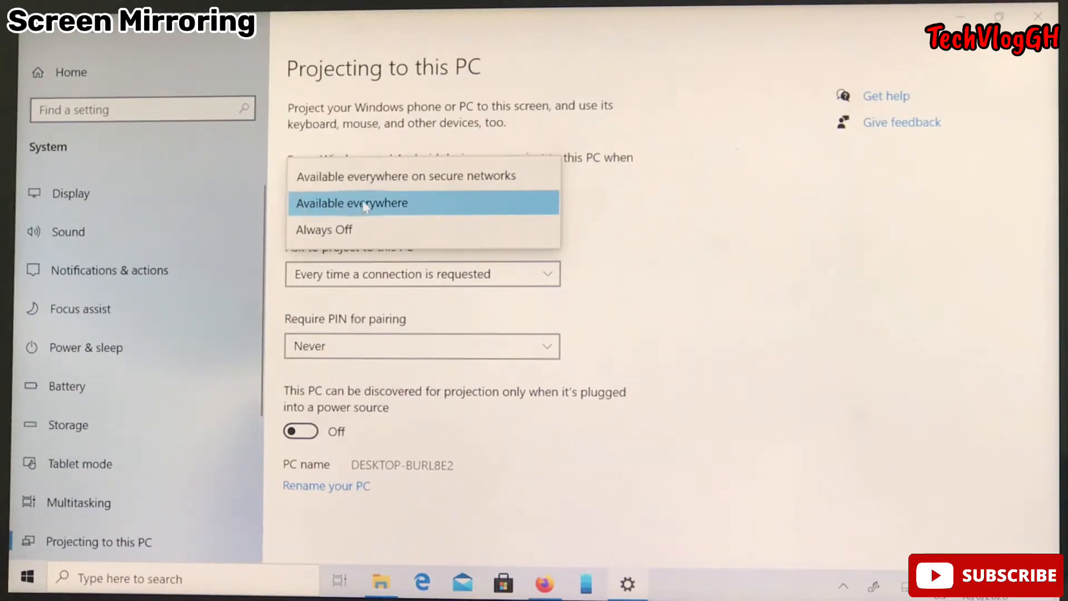
left_click(352, 202)
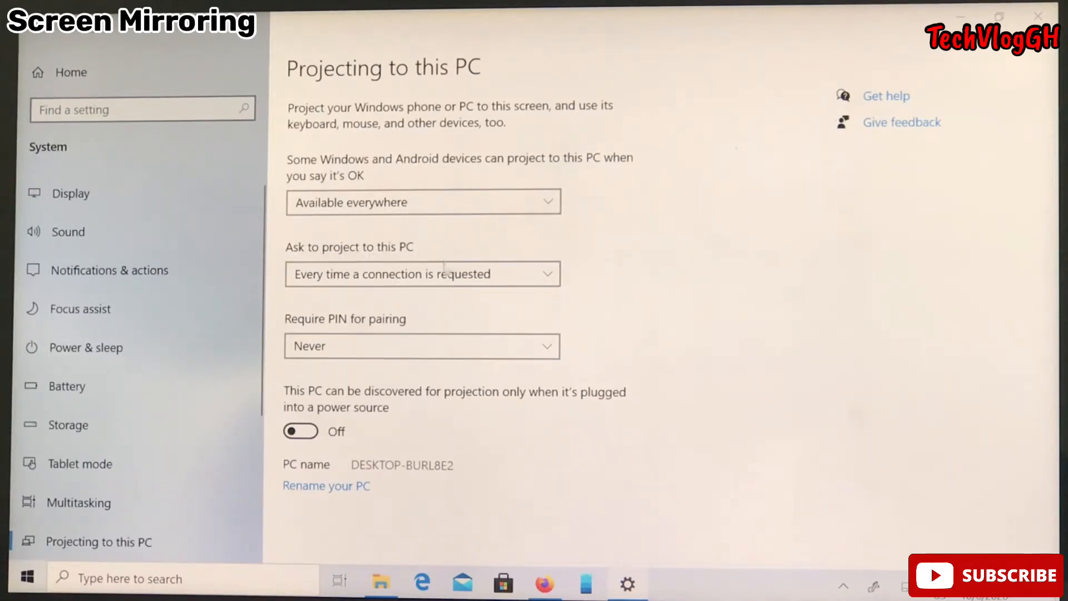
left_click(423, 273)
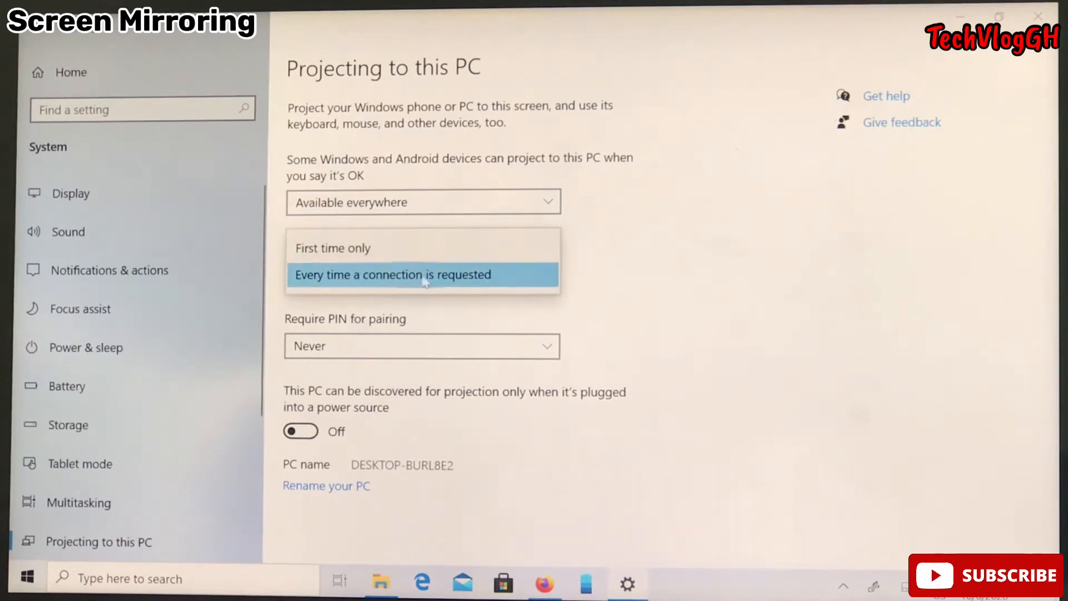
mouse_move(446, 280)
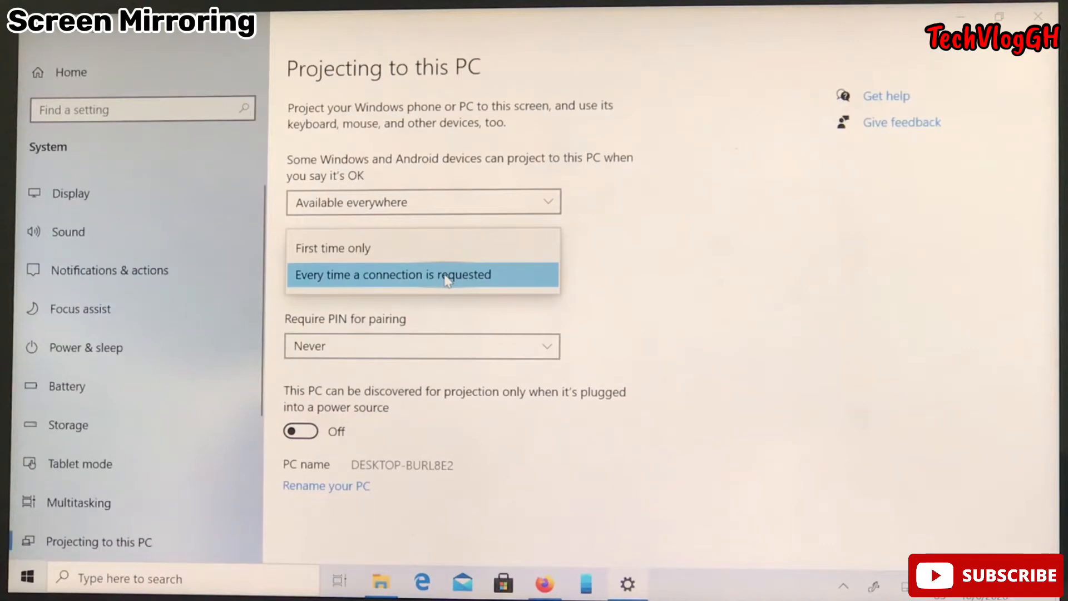
left_click(423, 274)
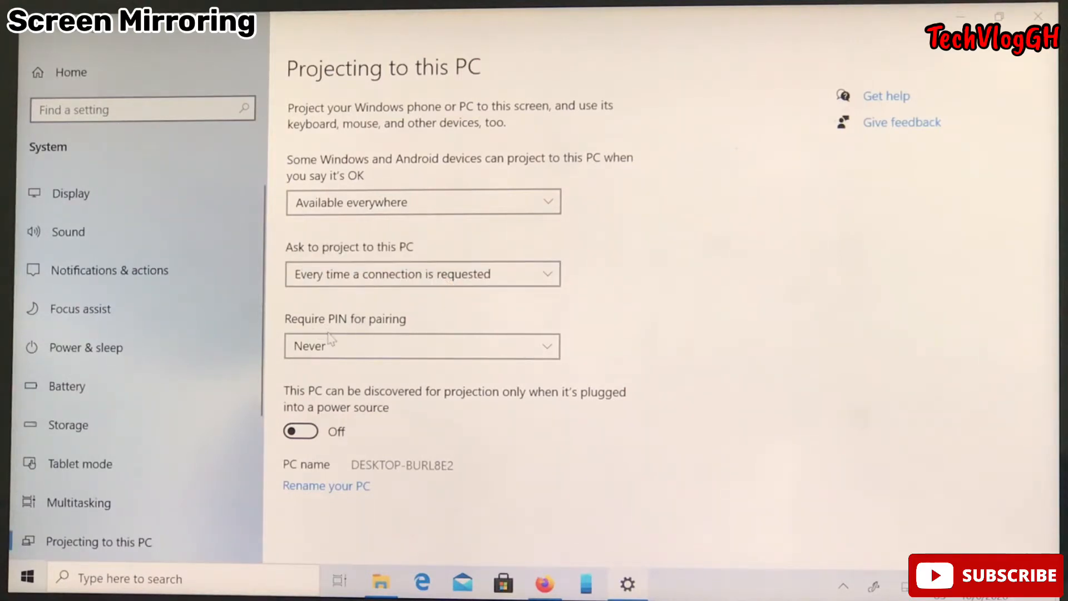
mouse_move(423, 318)
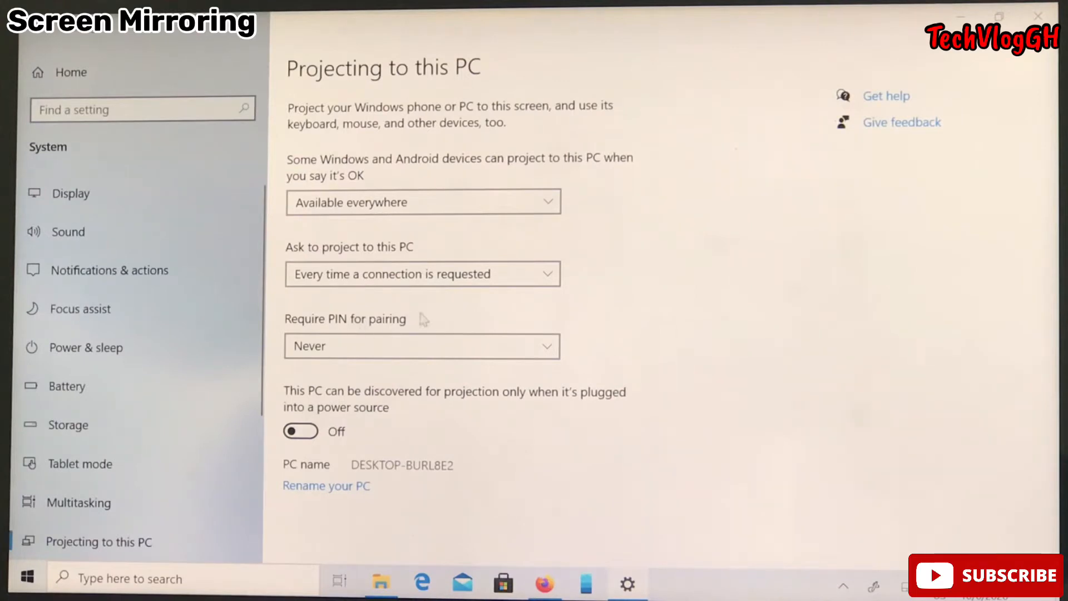
left_click(420, 346)
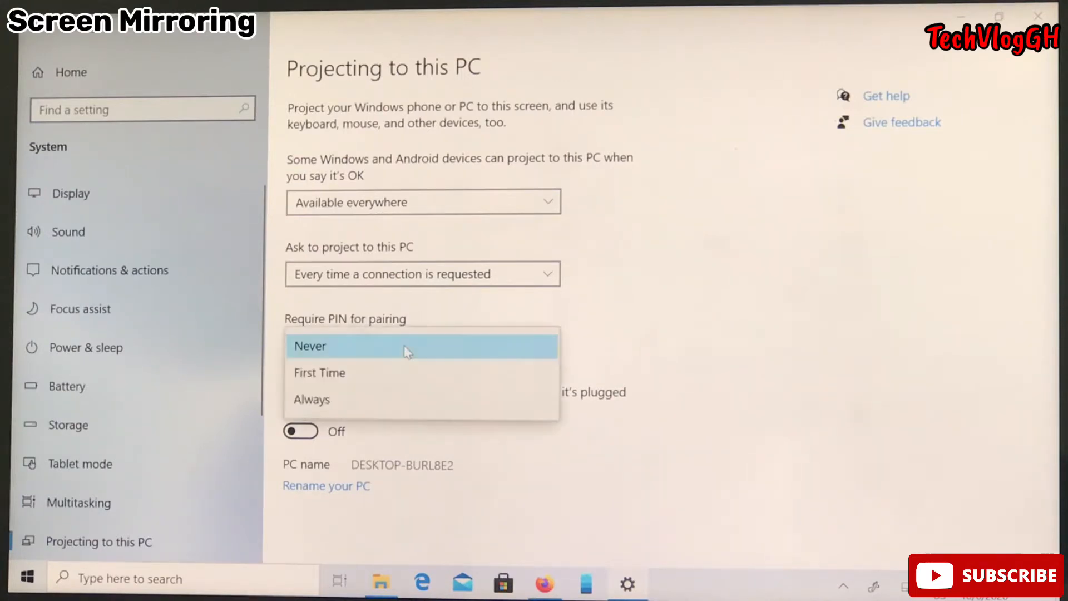
mouse_move(368, 400)
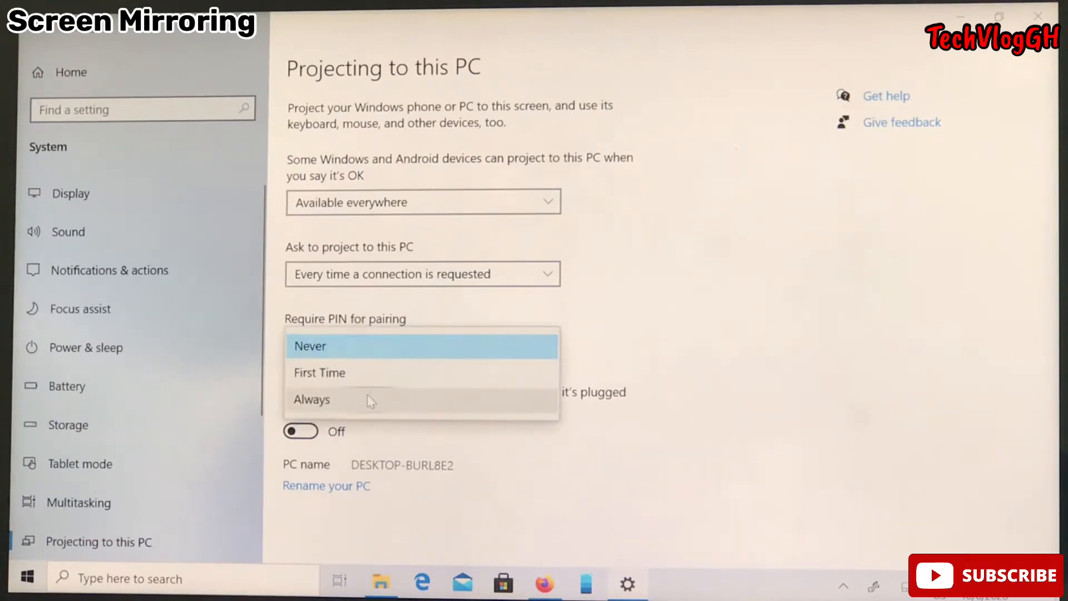
mouse_move(381, 368)
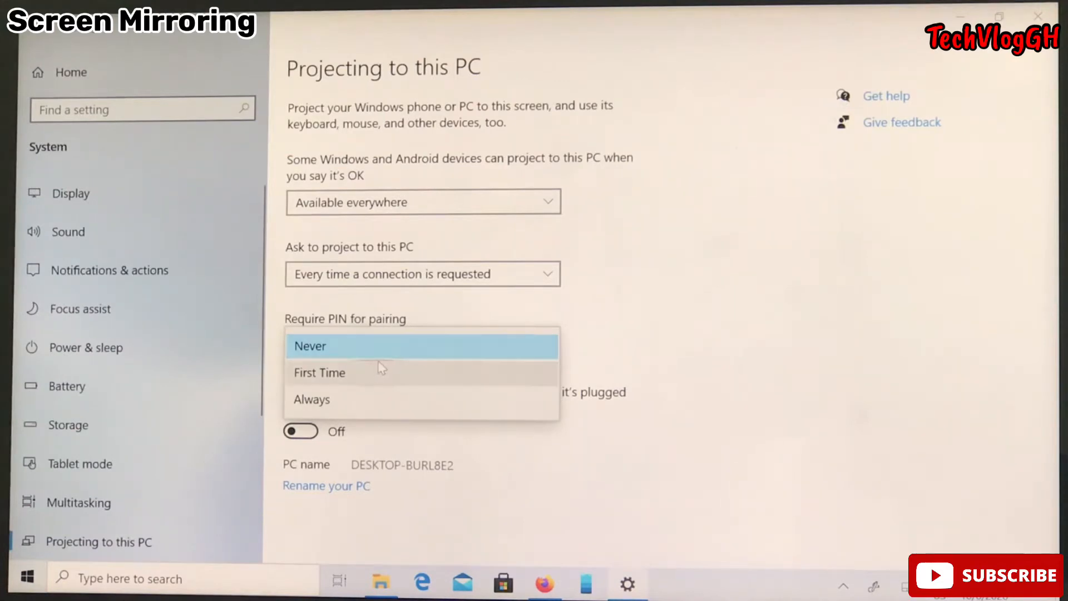
left_click(309, 345)
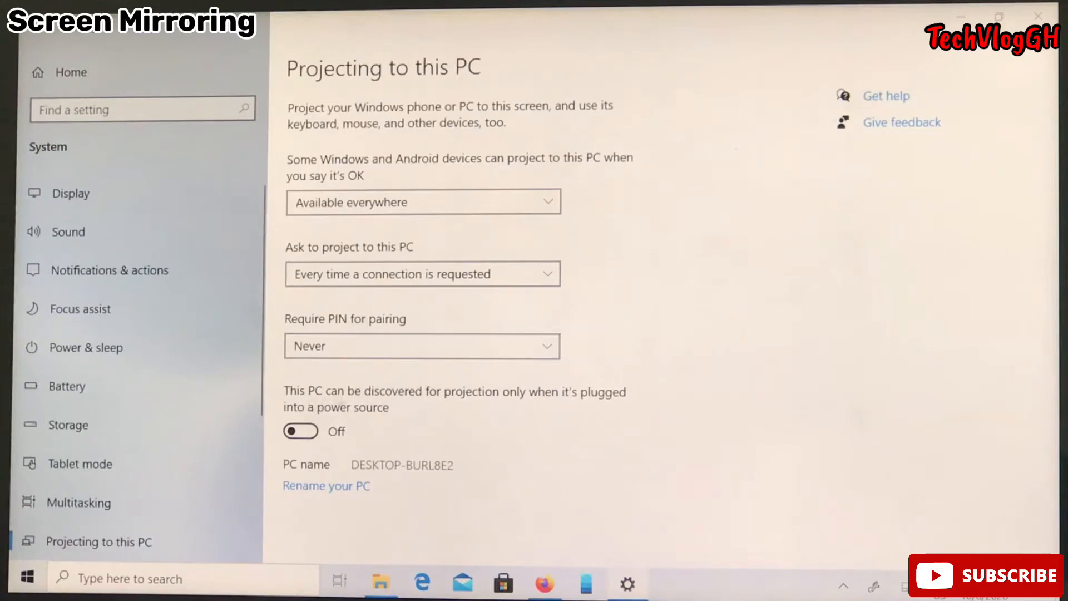
mouse_move(487, 395)
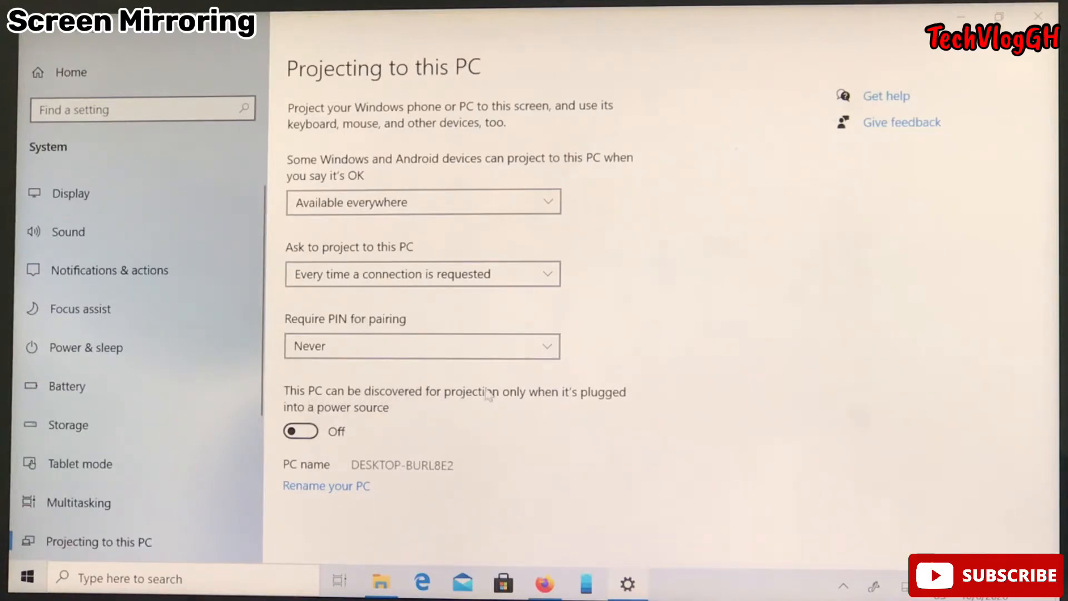
mouse_move(524, 398)
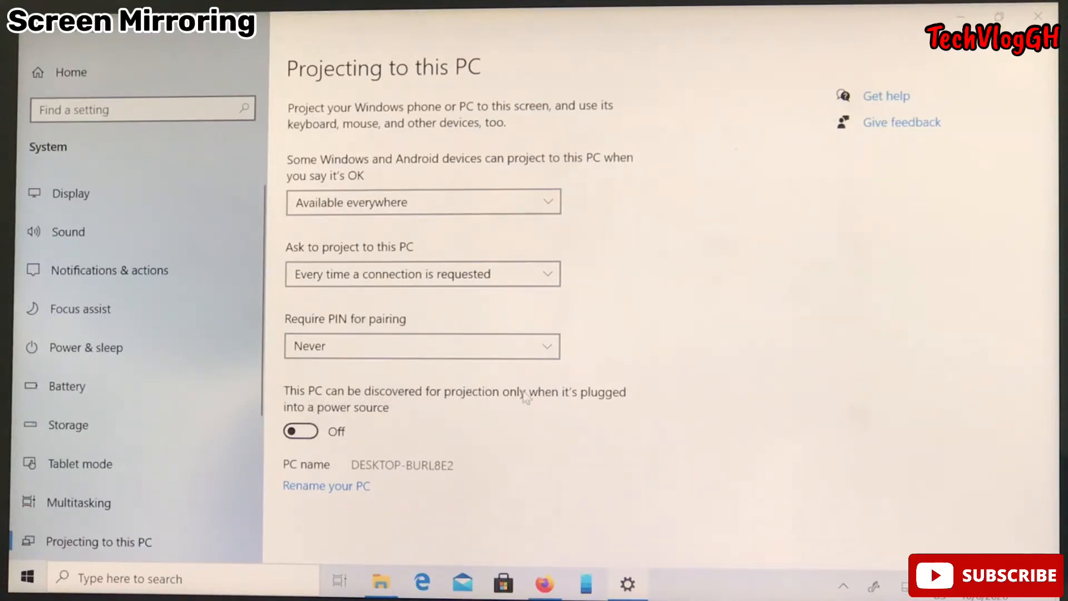
mouse_move(360, 435)
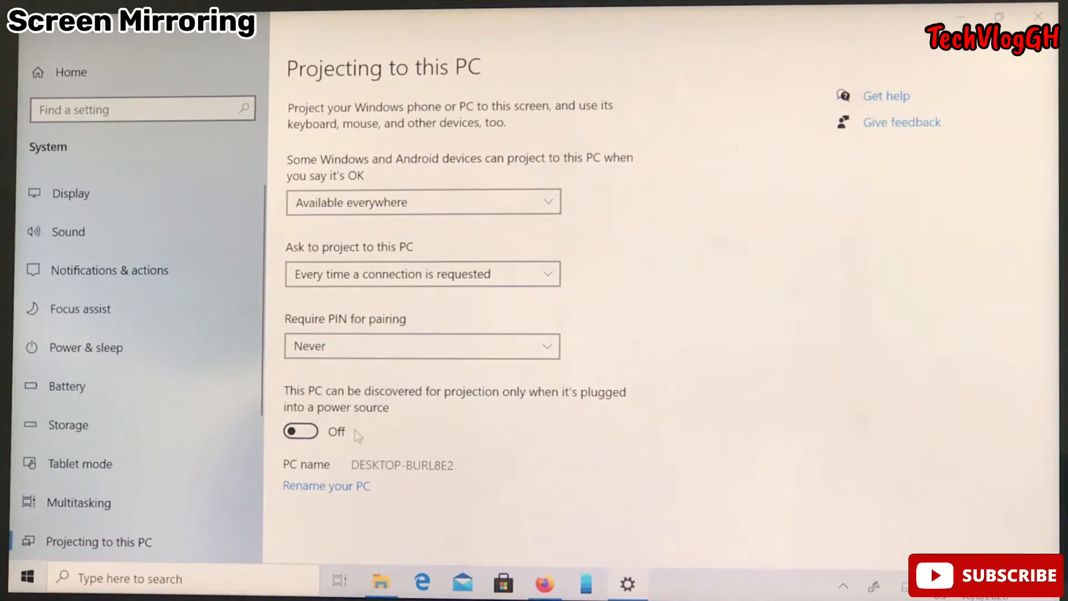
mouse_move(365, 470)
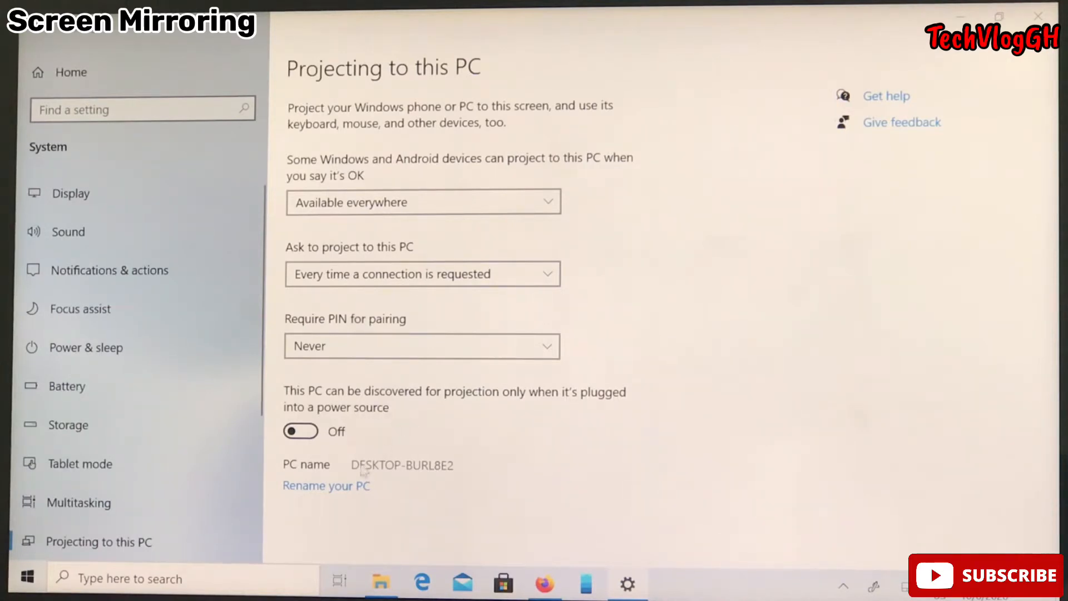
mouse_move(443, 496)
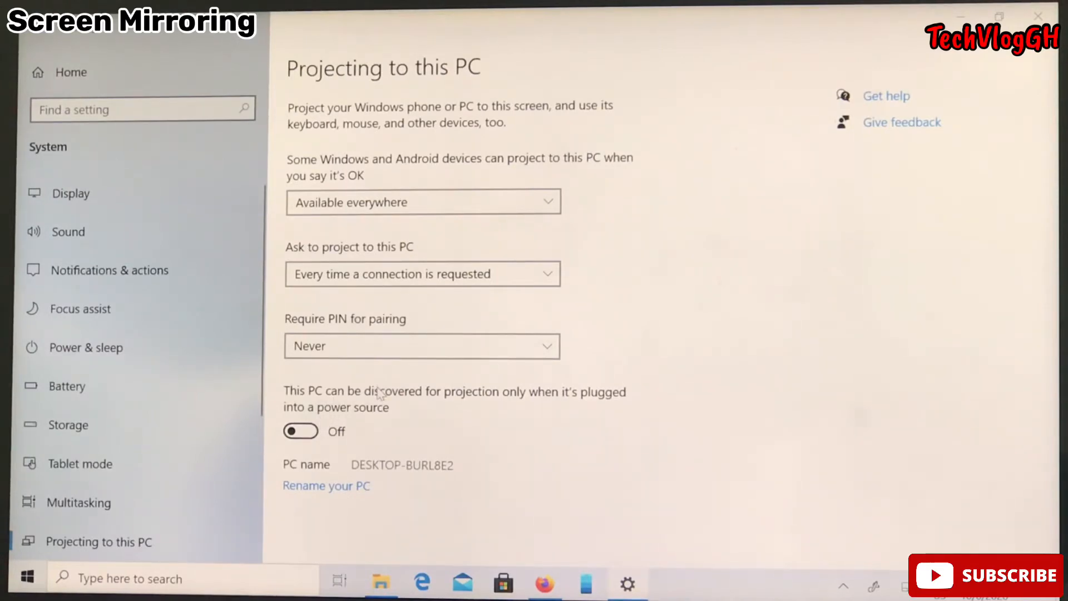
mouse_move(488, 399)
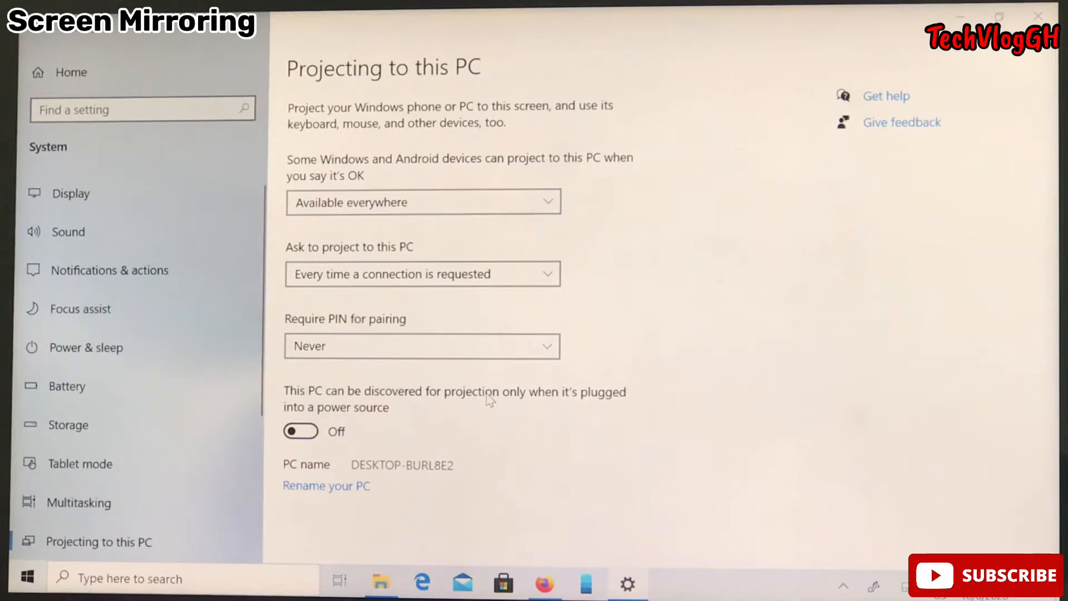